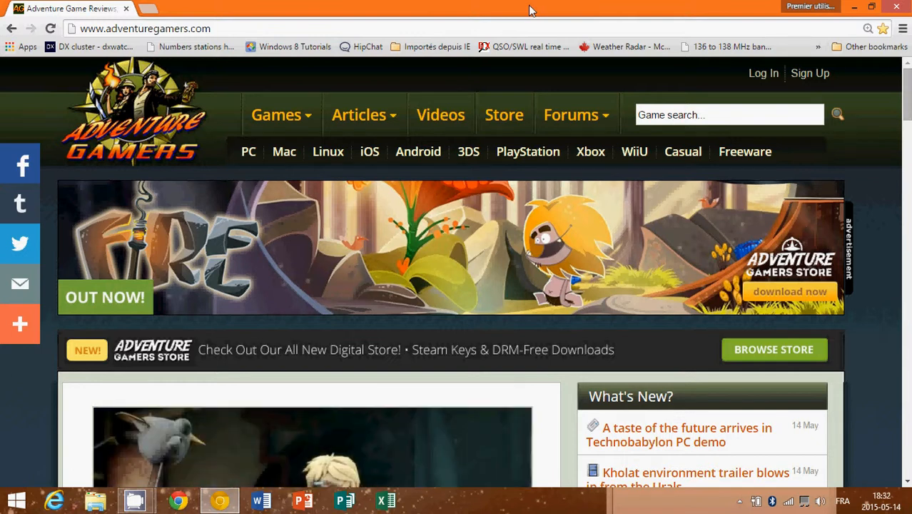
mouse_move(511, 84)
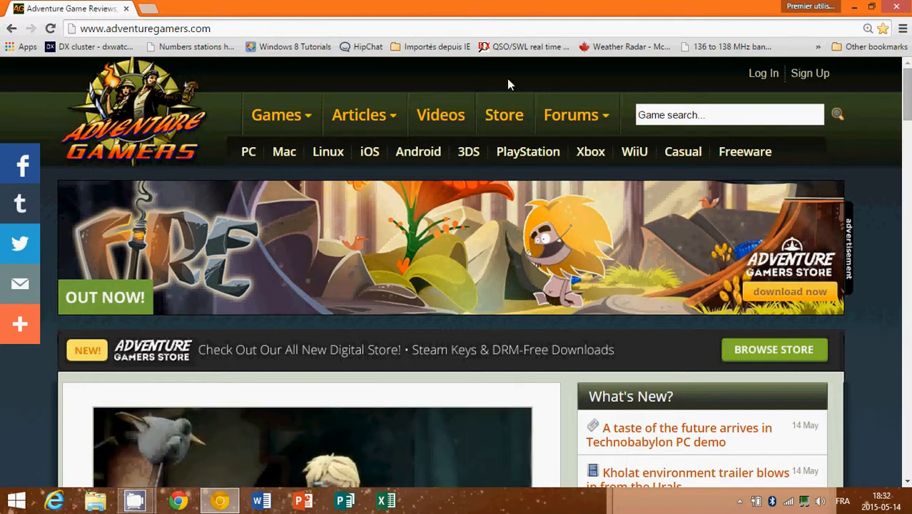
mouse_move(525, 81)
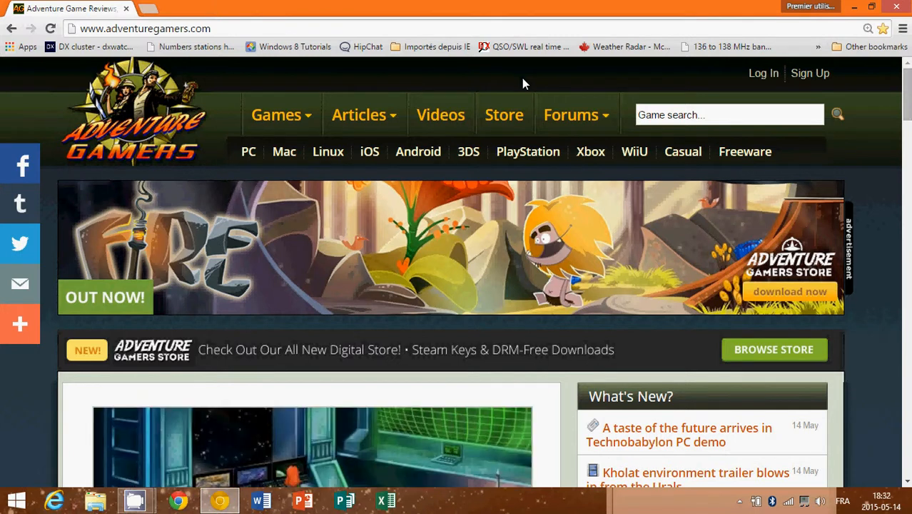
Scroll through the current page and show the games browsing menu
scroll(down, 3)
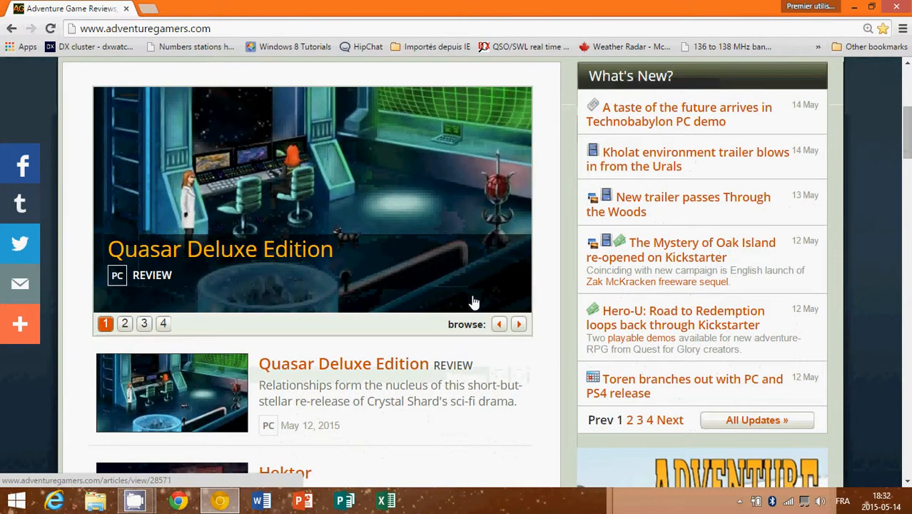
scroll(down, 3)
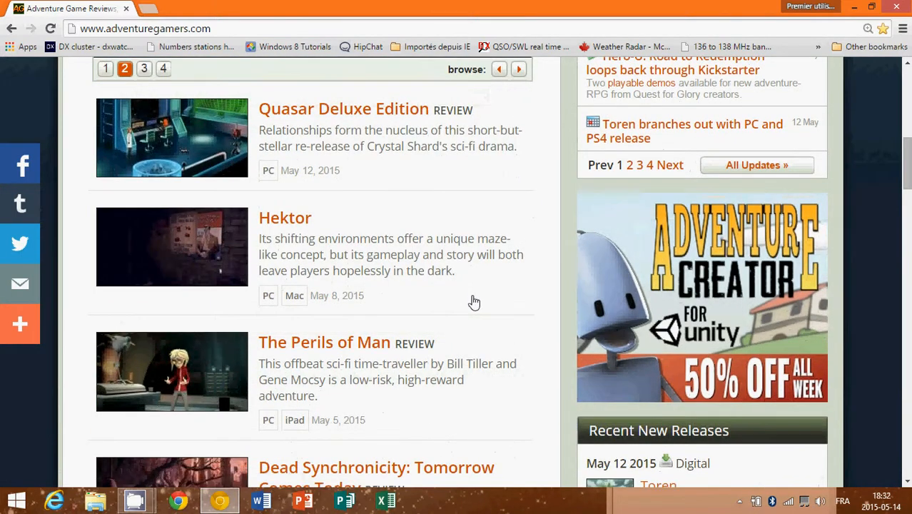
scroll(down, 3)
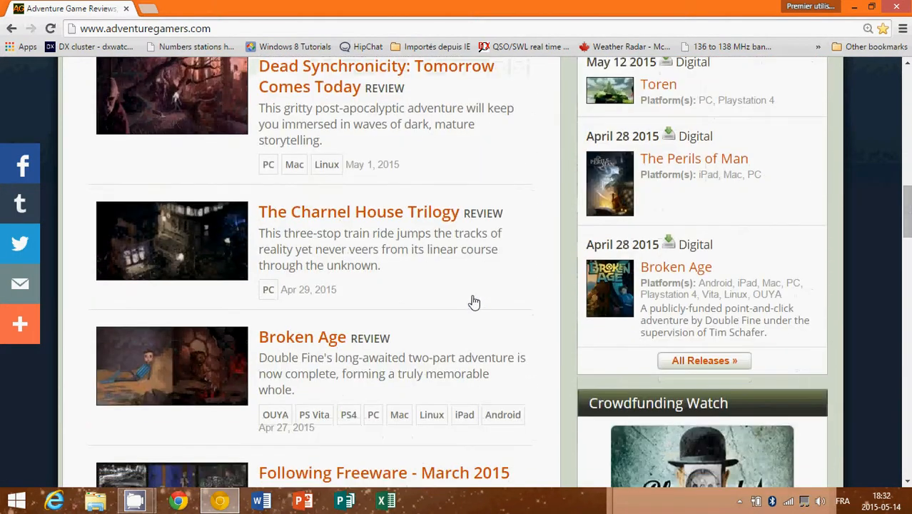
scroll(down, 3)
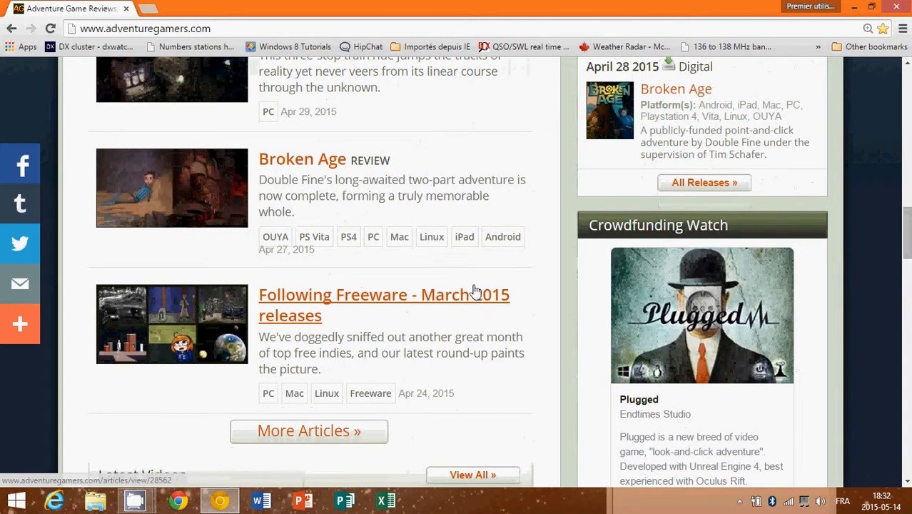
mouse_move(519, 264)
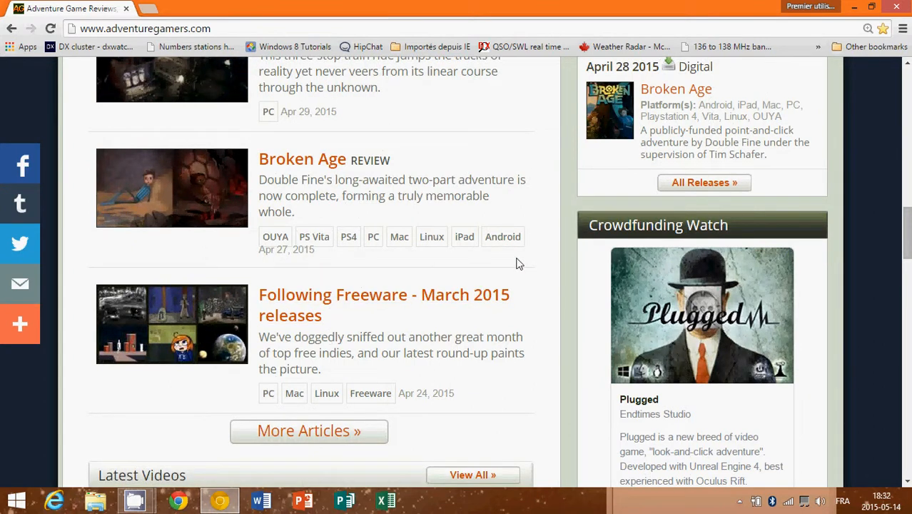
scroll(up, 3)
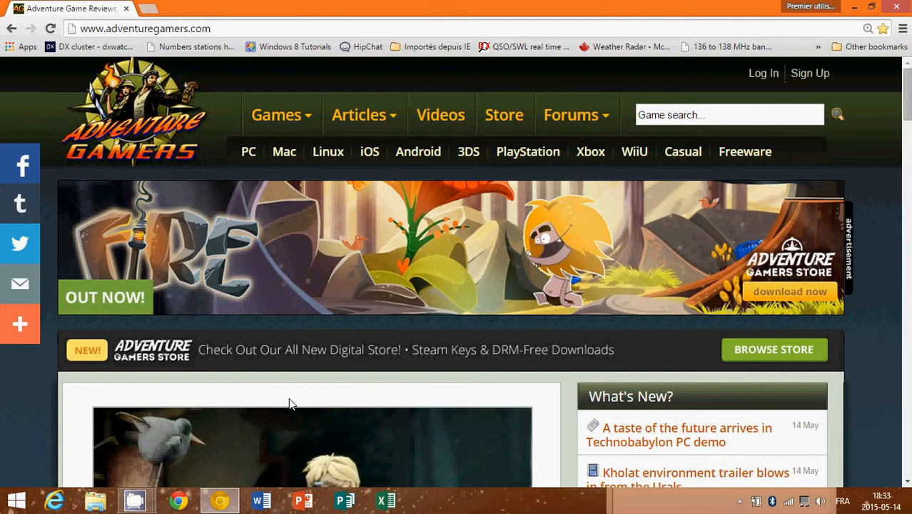
mouse_move(244, 173)
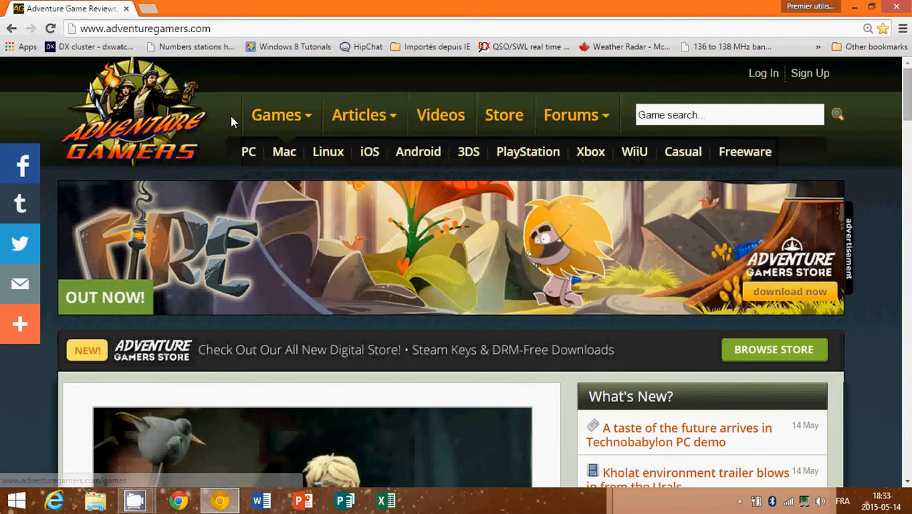
click(276, 114)
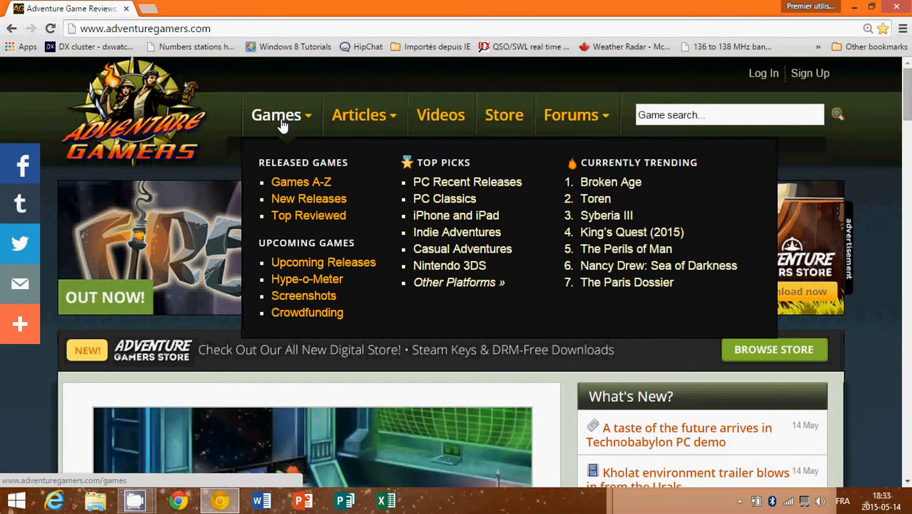
mouse_move(308, 123)
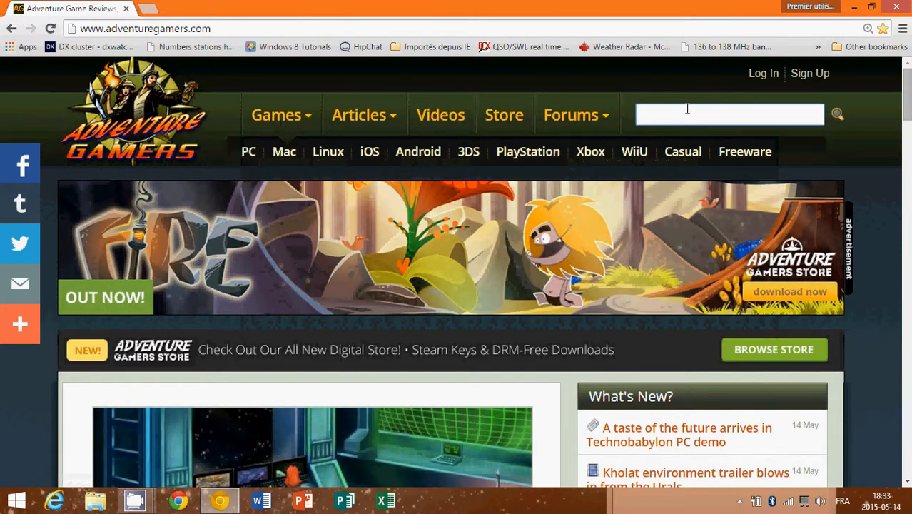
Search games for 'maniac mansion' and browse the 20 mostly Maniac Mansion Mania results
text(mani)
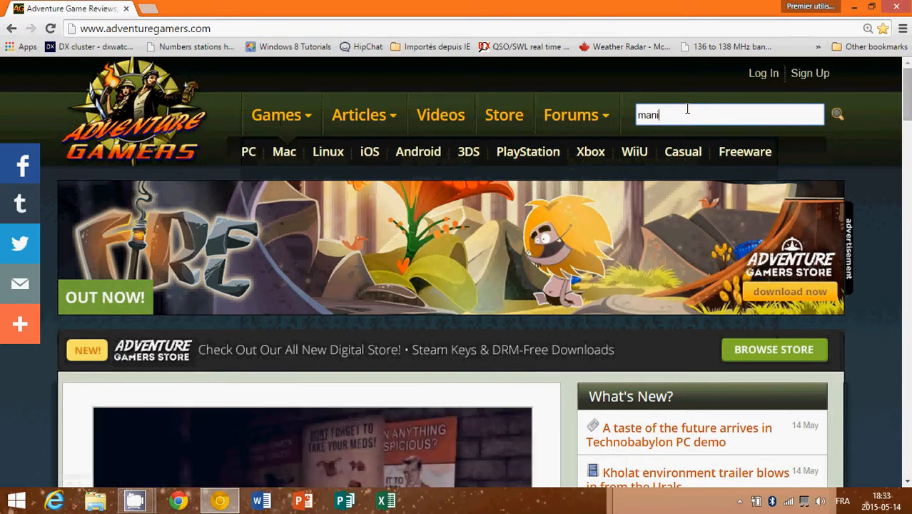
text(ac mansion)
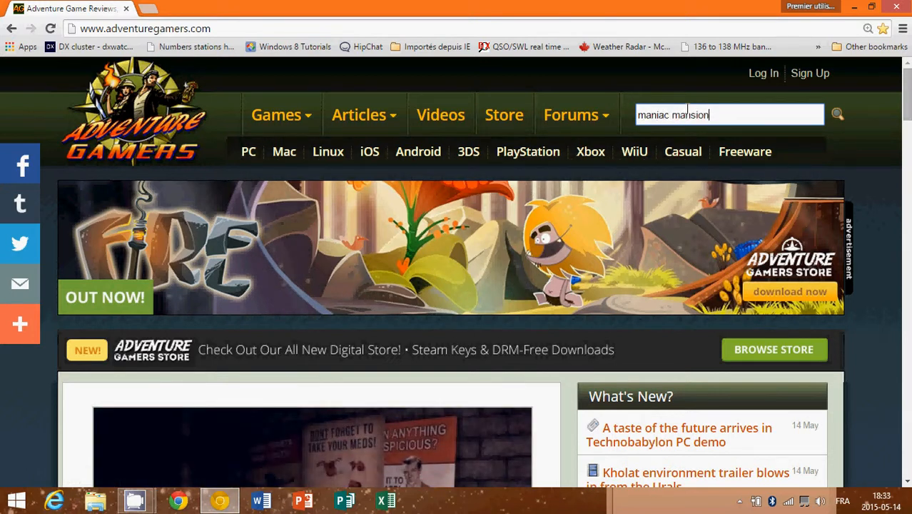
key(Return)
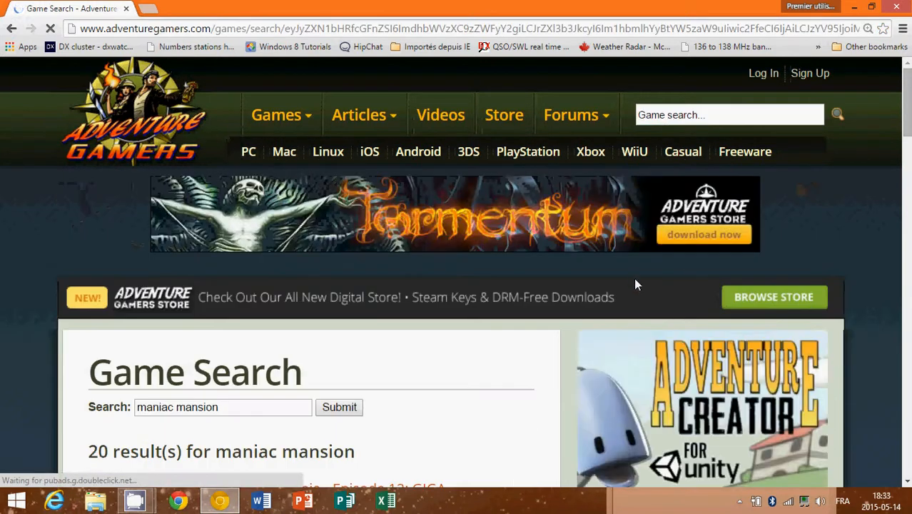
scroll(down, 3)
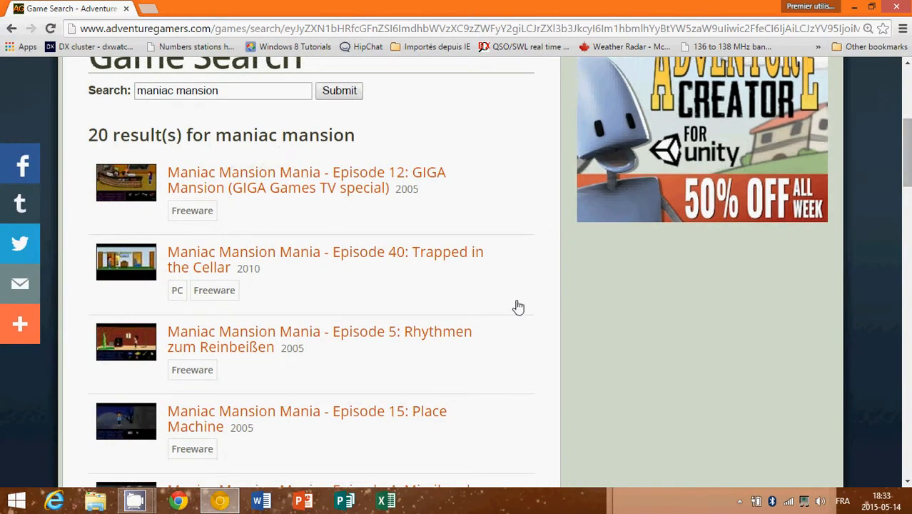
mouse_move(272, 258)
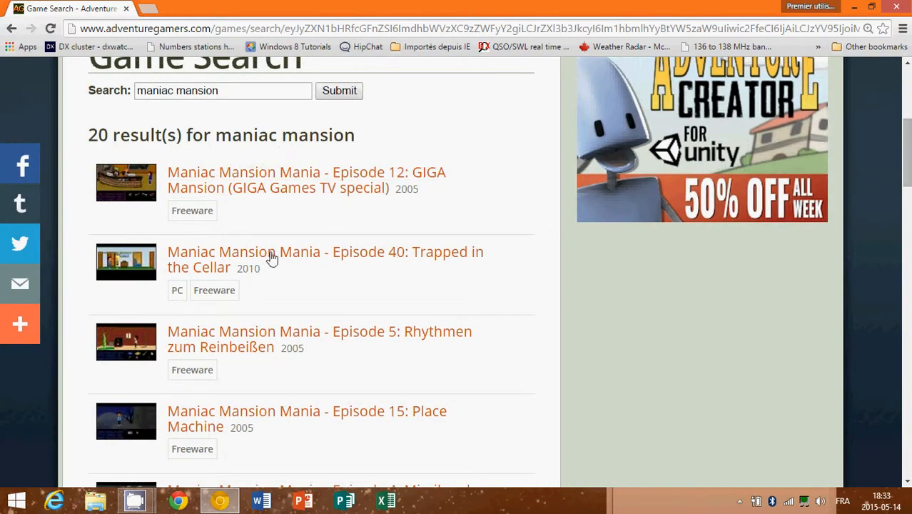
scroll(down, 3)
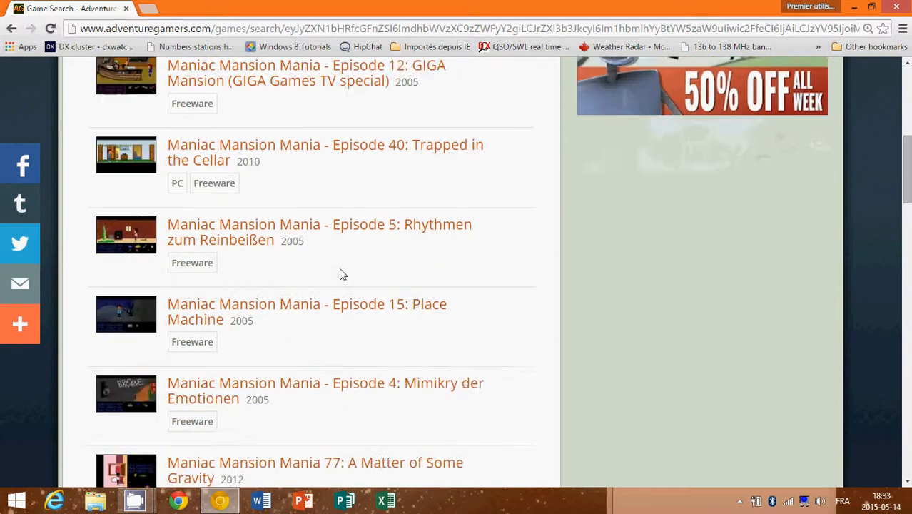
scroll(up, 3)
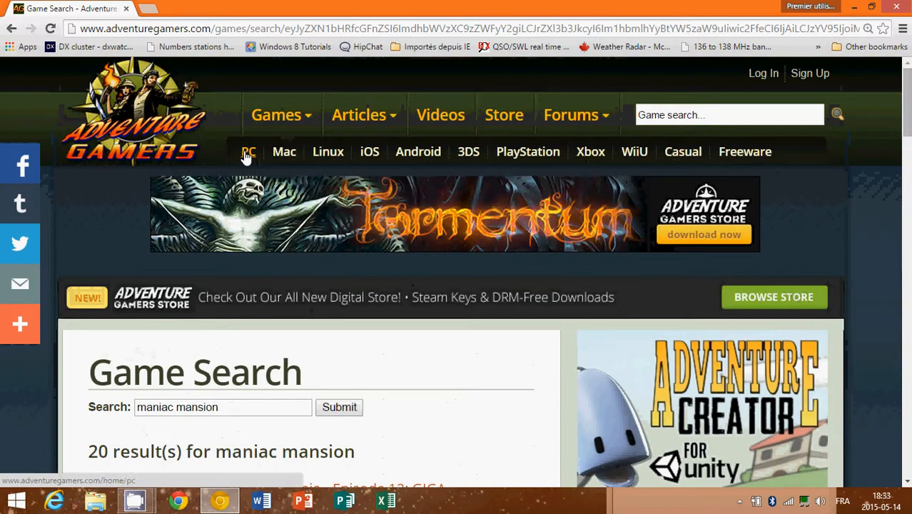
click(248, 151)
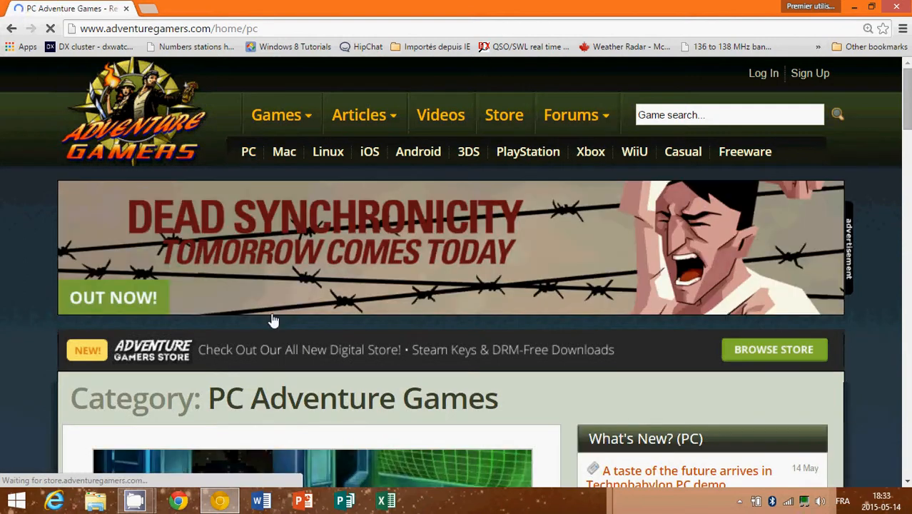
scroll(down, 3)
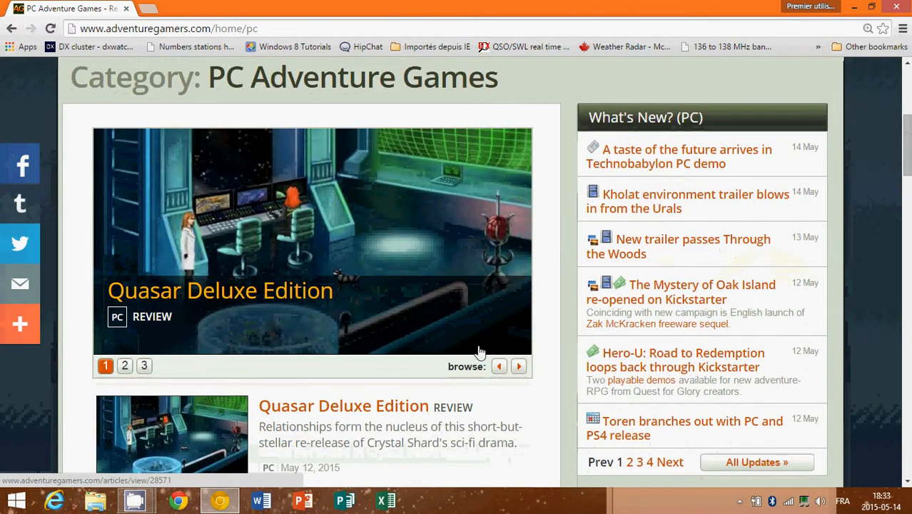
scroll(down, 3)
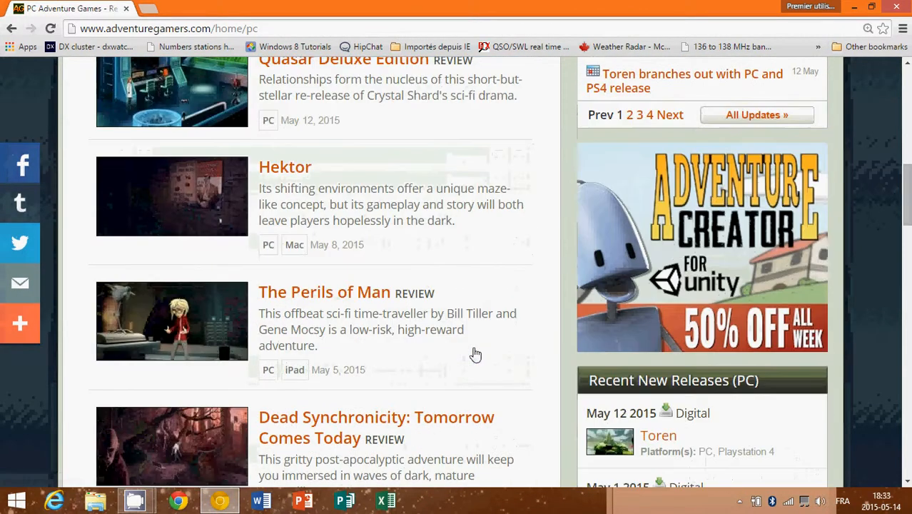
scroll(down, 3)
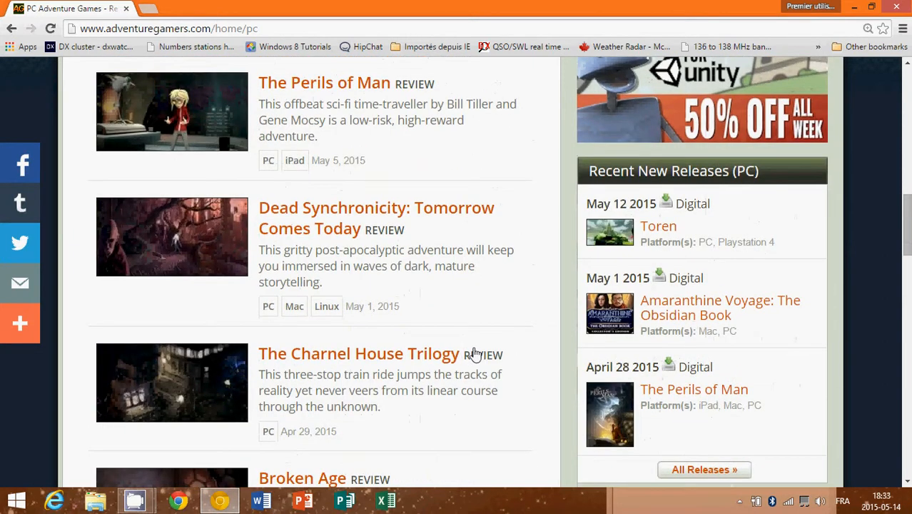
mouse_move(377, 218)
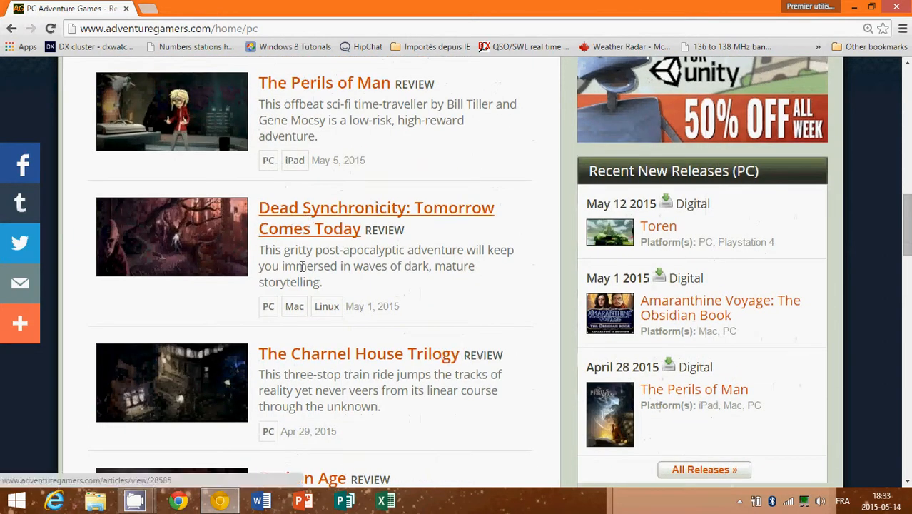
scroll(down, 3)
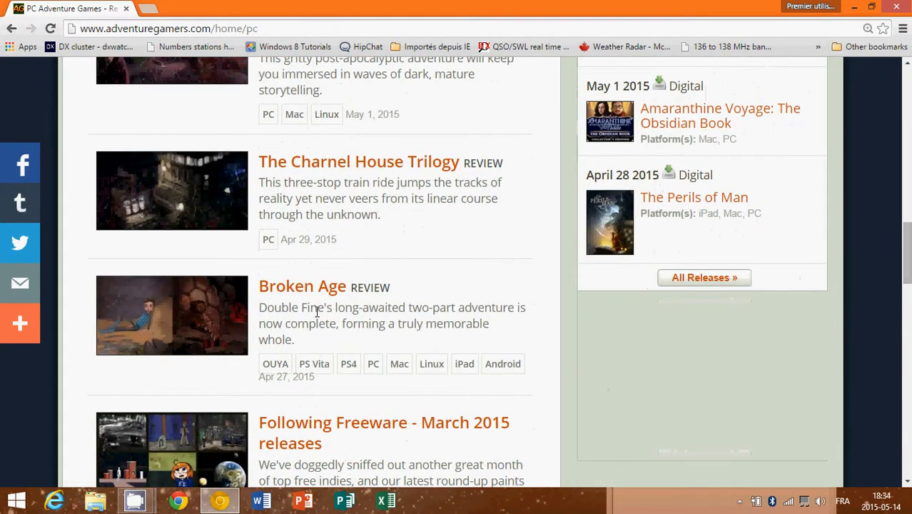
scroll(up, 3)
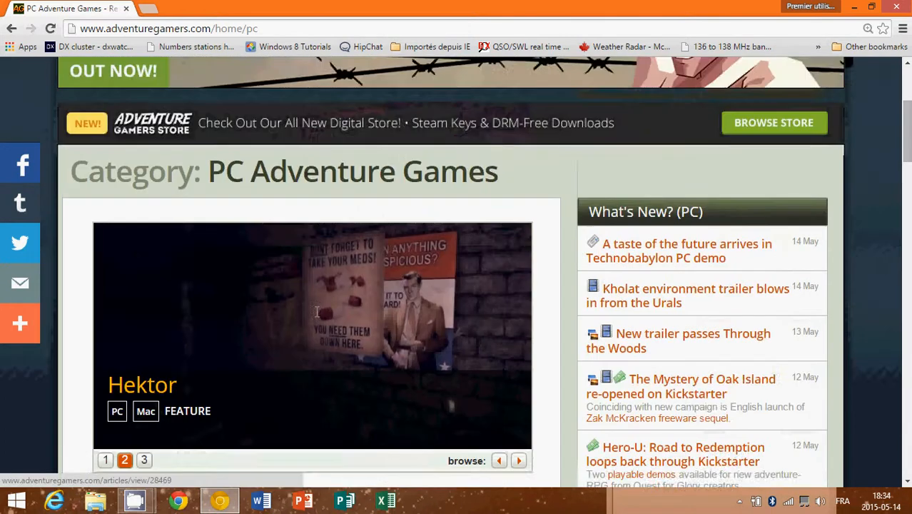
scroll(up, 3)
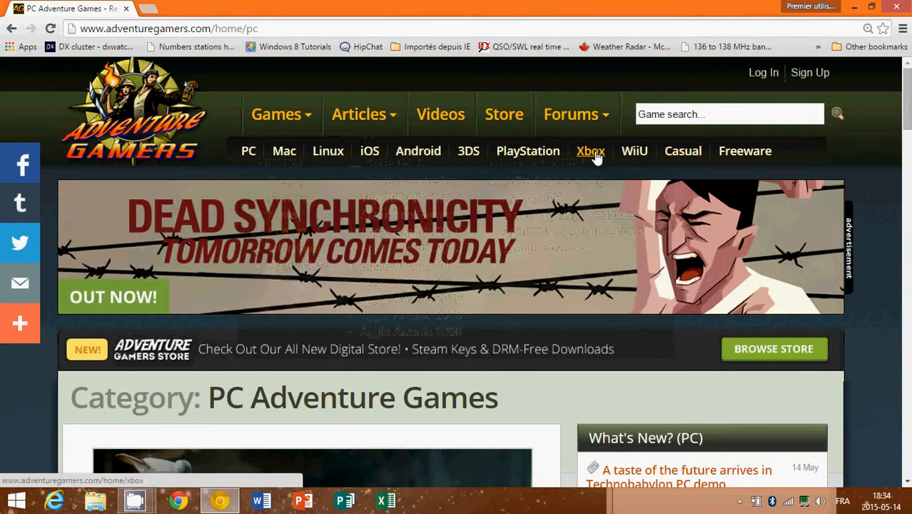
Open the Xbox Adventure Games category, browse its review list, and return to top
click(590, 150)
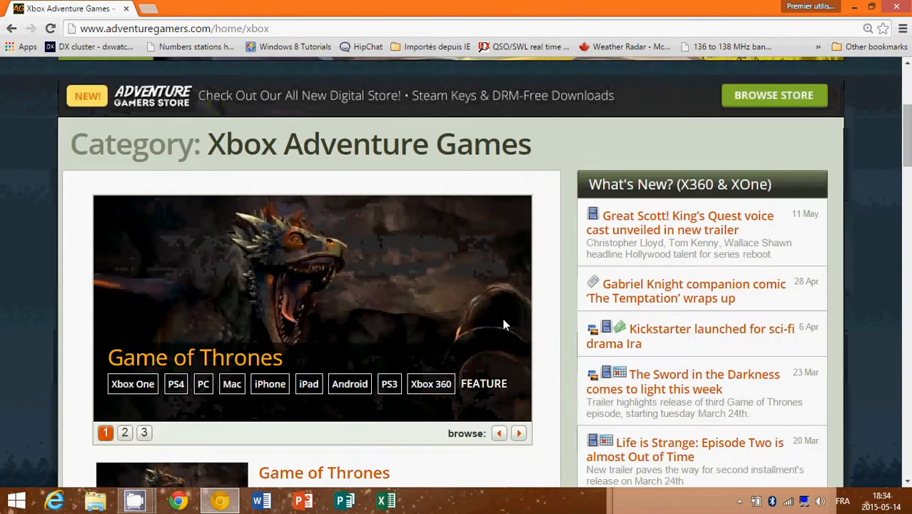
scroll(down, 3)
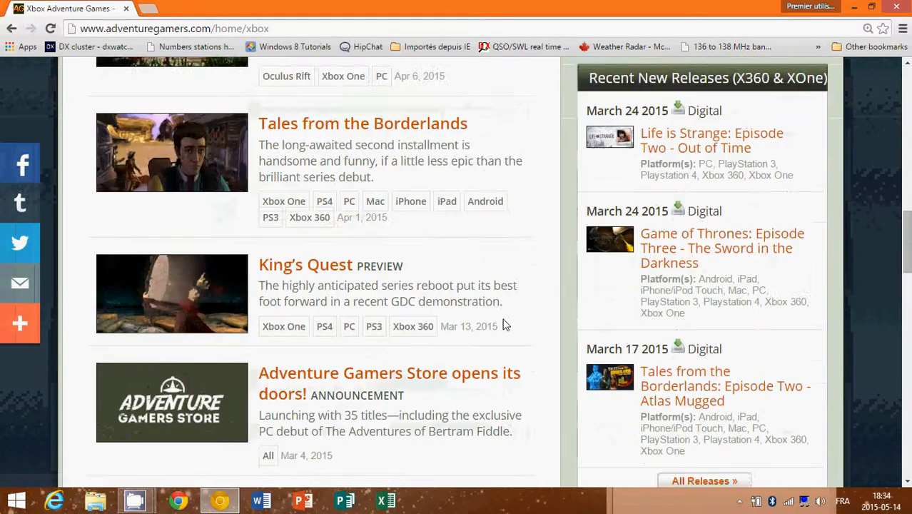
scroll(up, 3)
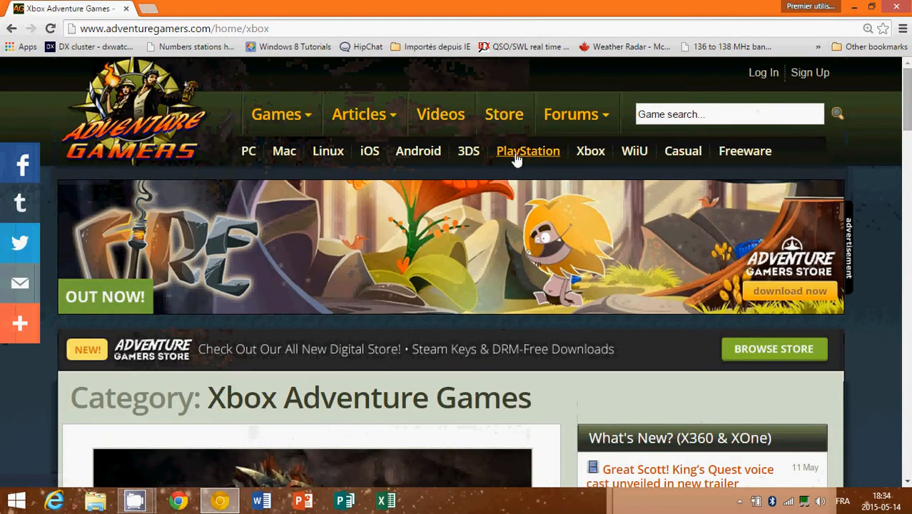
mouse_move(504, 114)
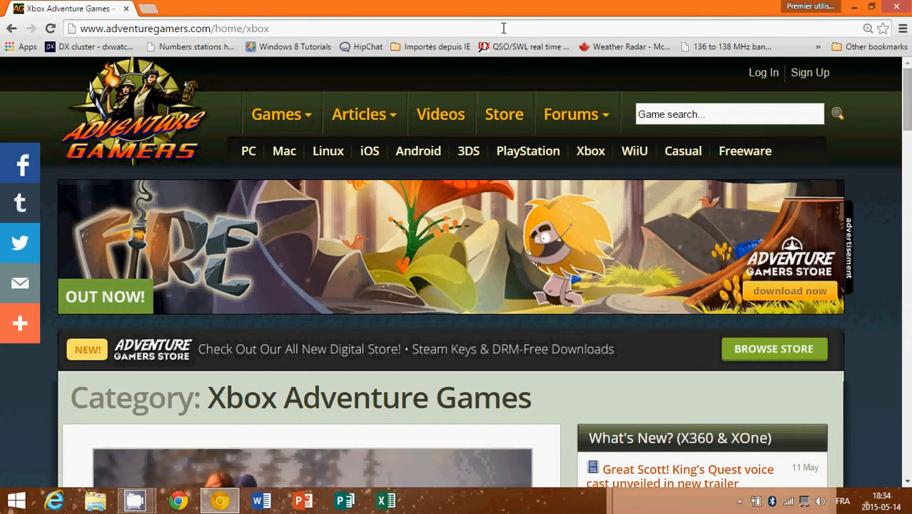
mouse_move(246, 259)
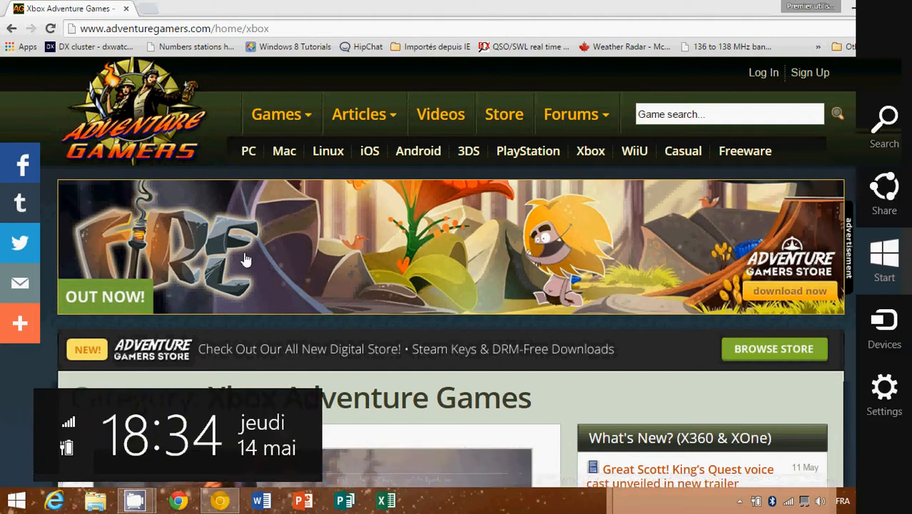
mouse_move(339, 74)
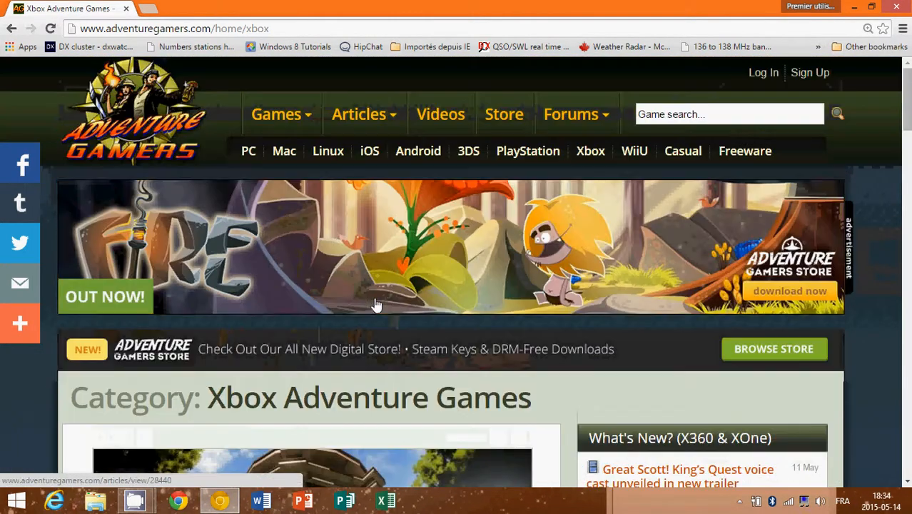
mouse_move(291, 249)
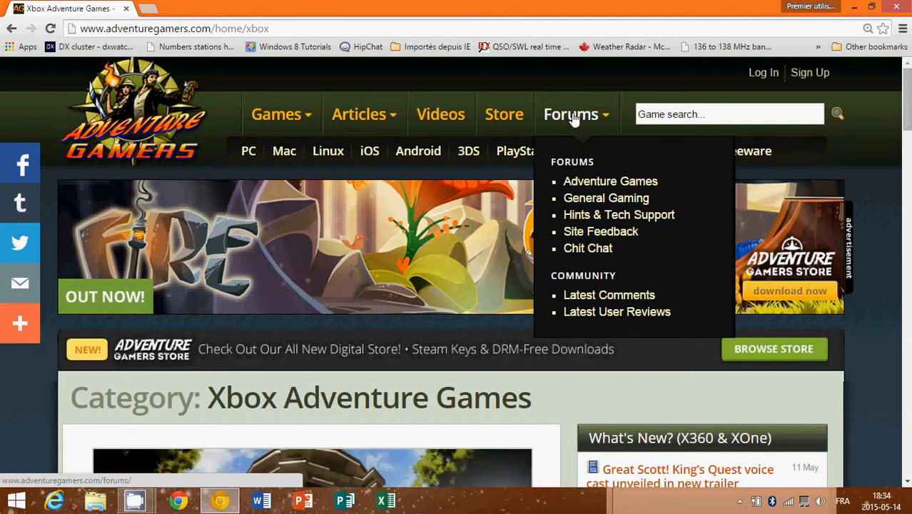
mouse_move(429, 68)
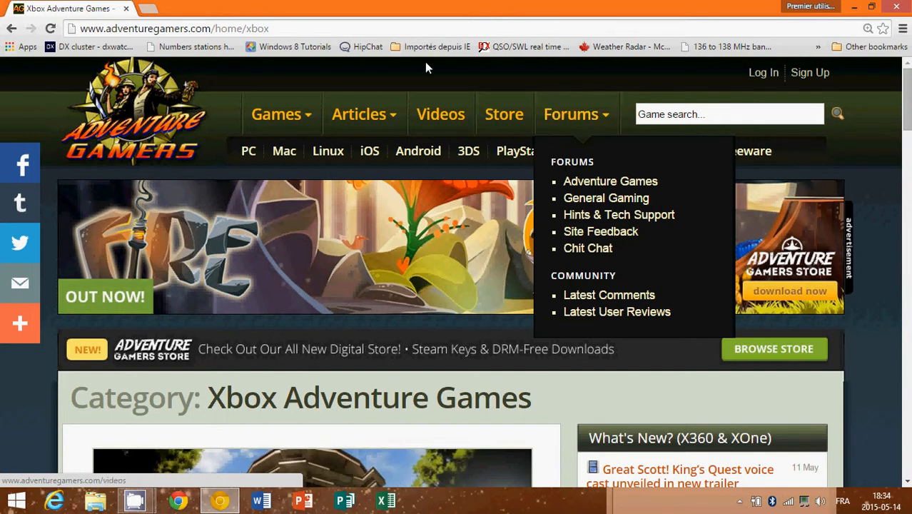
mouse_move(391, 89)
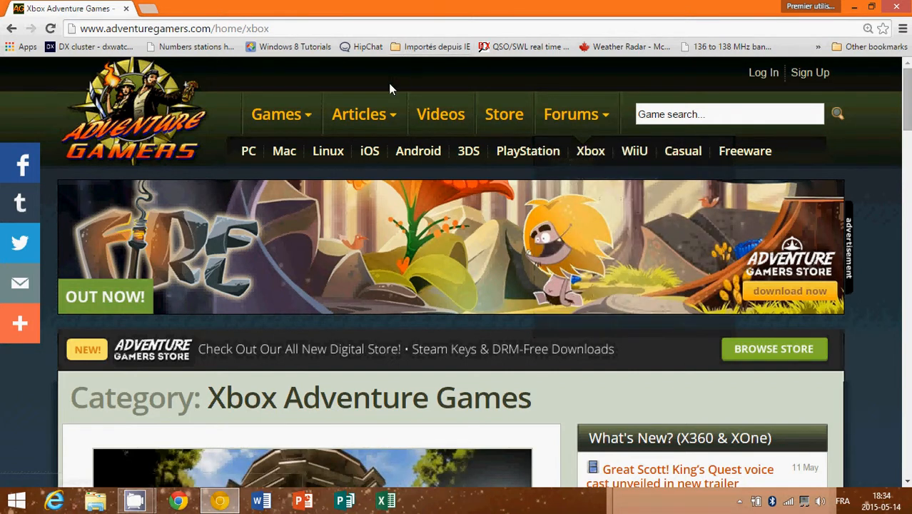
scroll(down, 3)
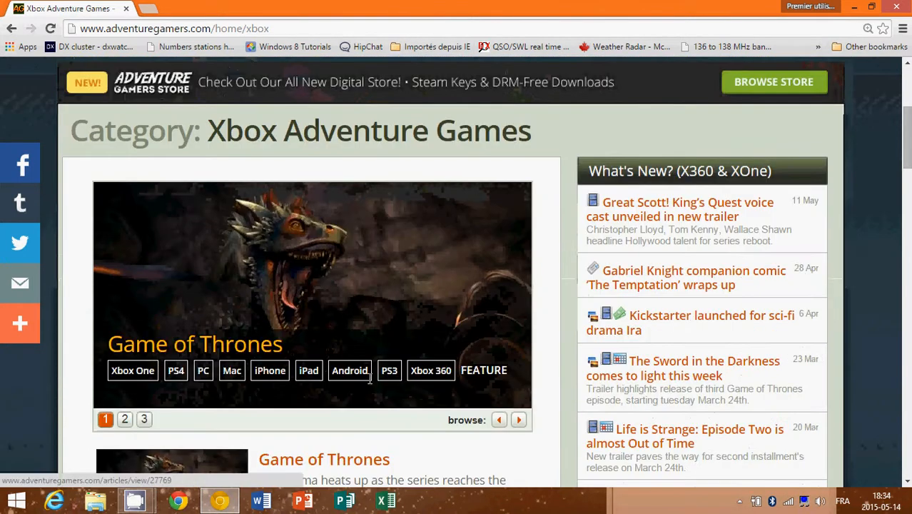
scroll(up, 3)
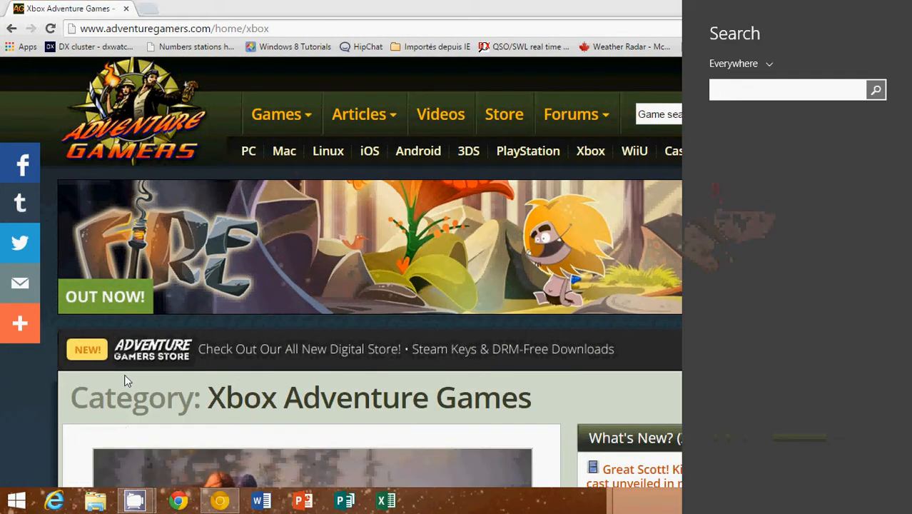
click(788, 89)
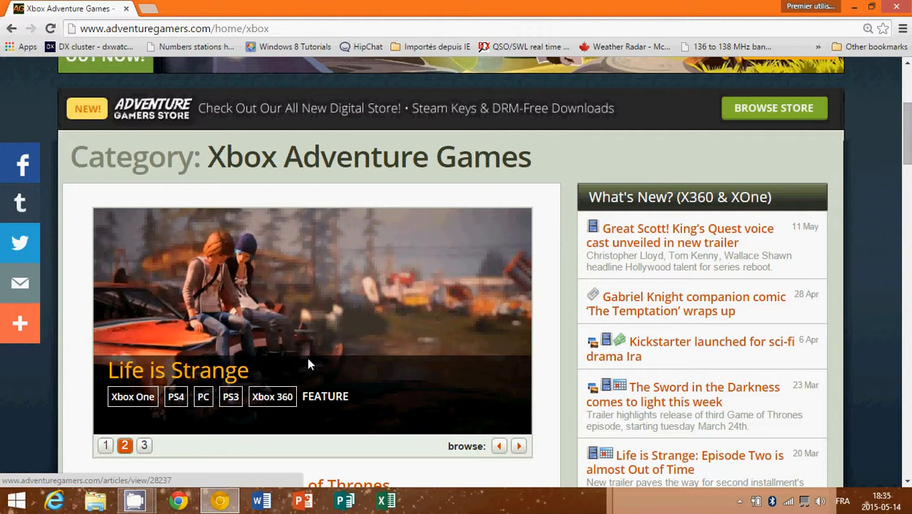
scroll(up, 3)
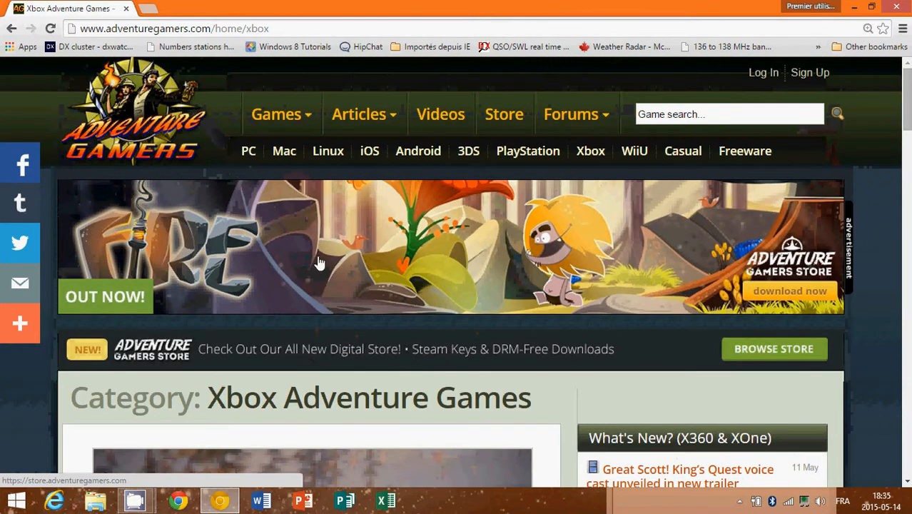
click(277, 114)
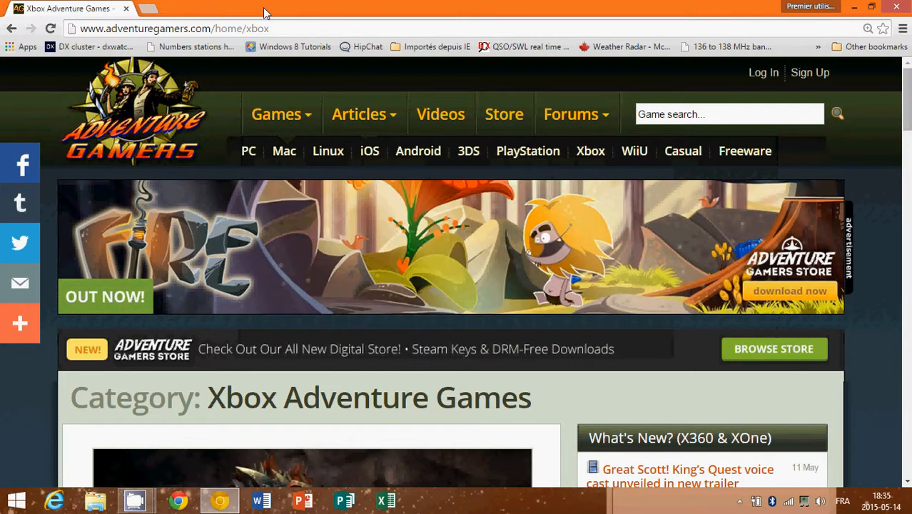
Return to the home page via the logo and browse its slider and What's New list
click(175, 29)
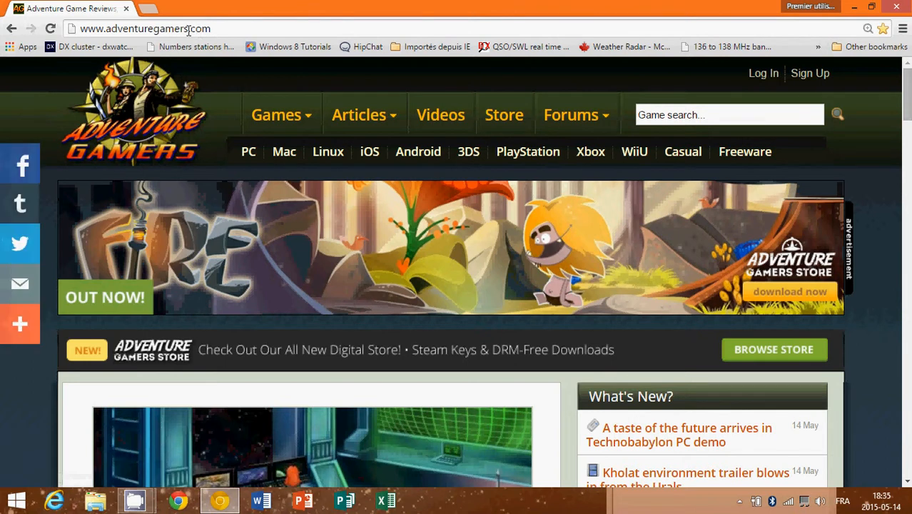
right_click(164, 29)
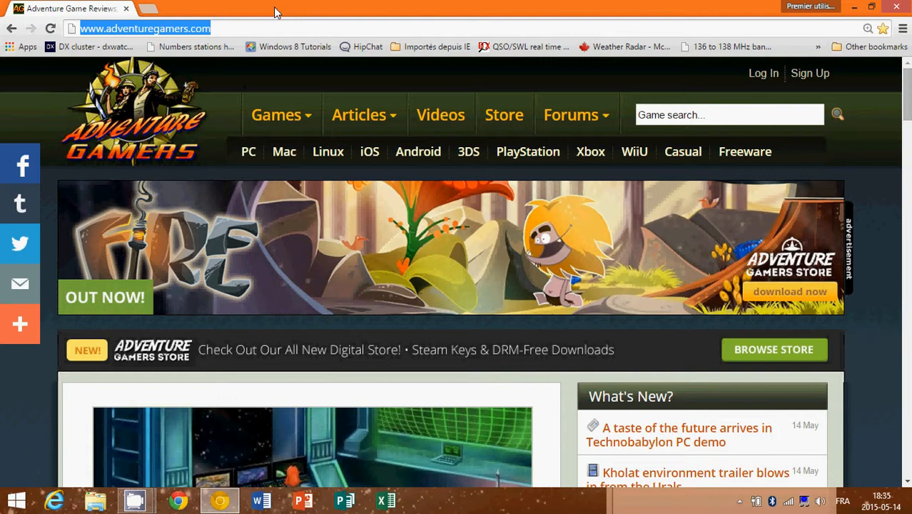
scroll(down, 3)
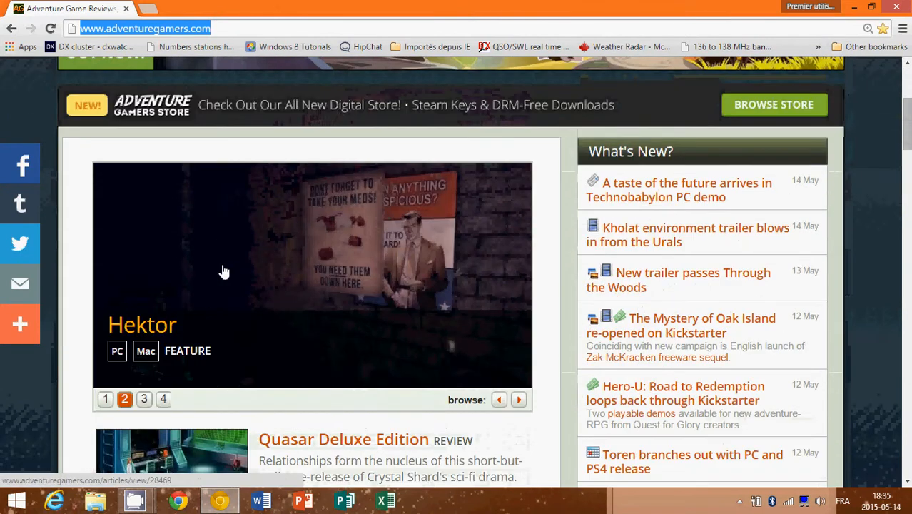
scroll(up, 3)
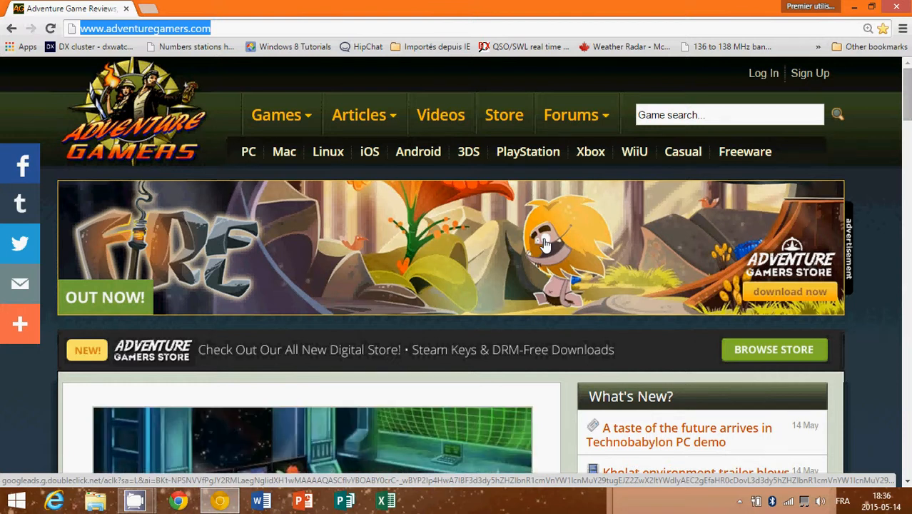
mouse_move(490, 298)
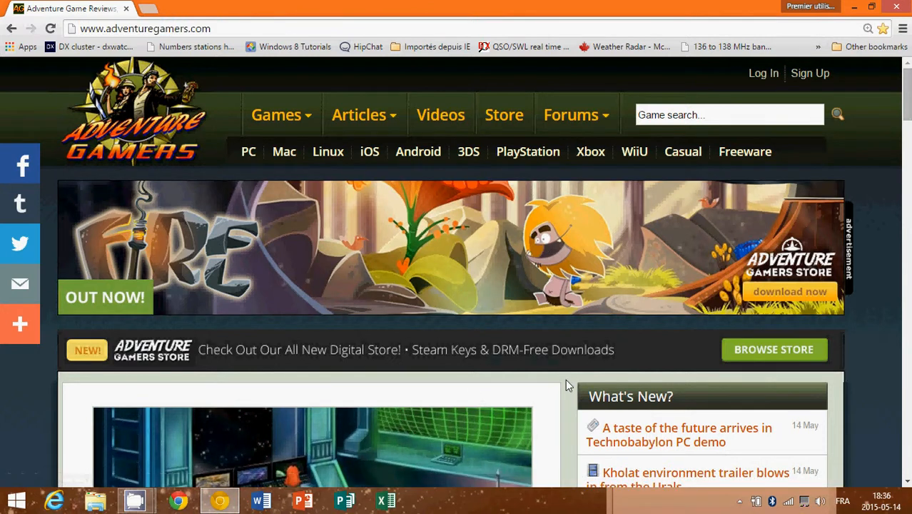
Cycle the featured slider through Quasar Deluxe Edition, Hektor, and The Perils of Man
scroll(down, 3)
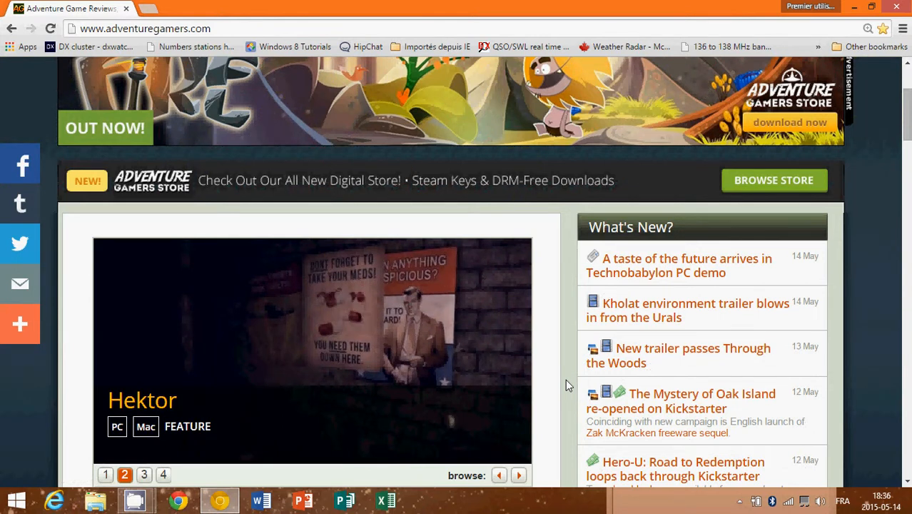
click(143, 474)
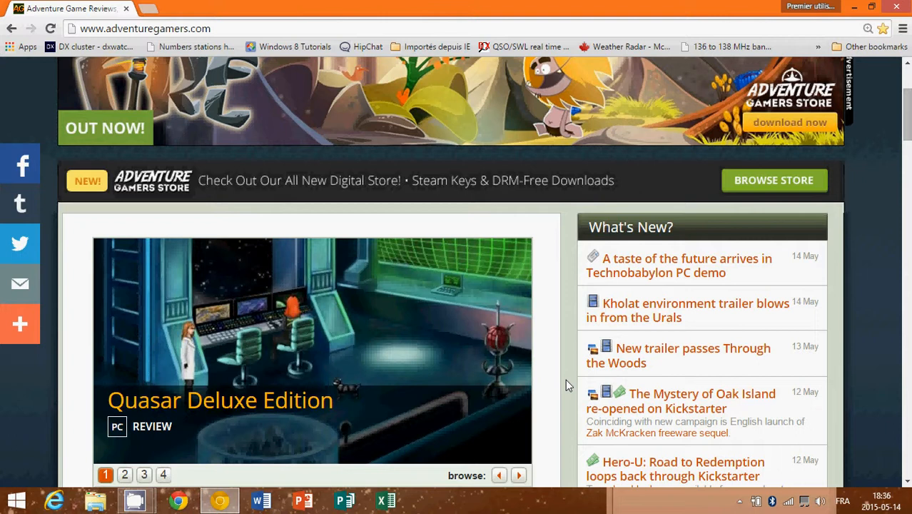
click(124, 474)
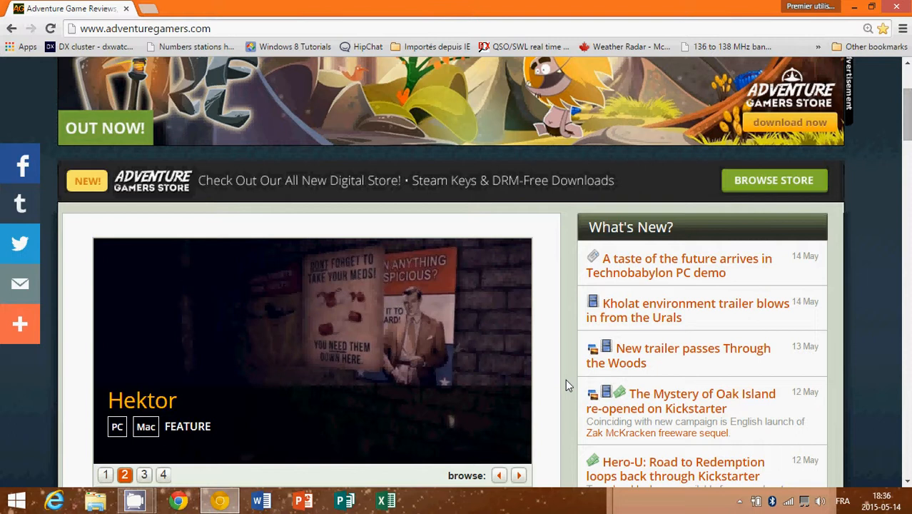
click(143, 475)
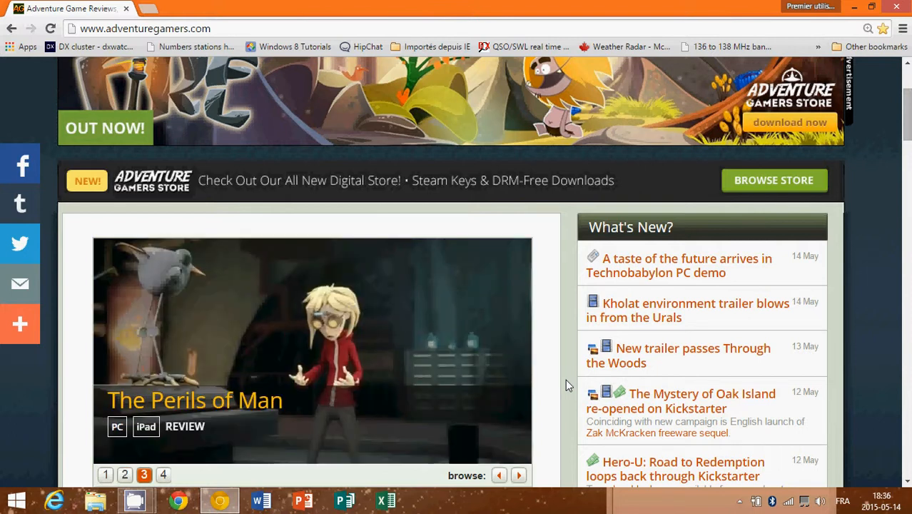